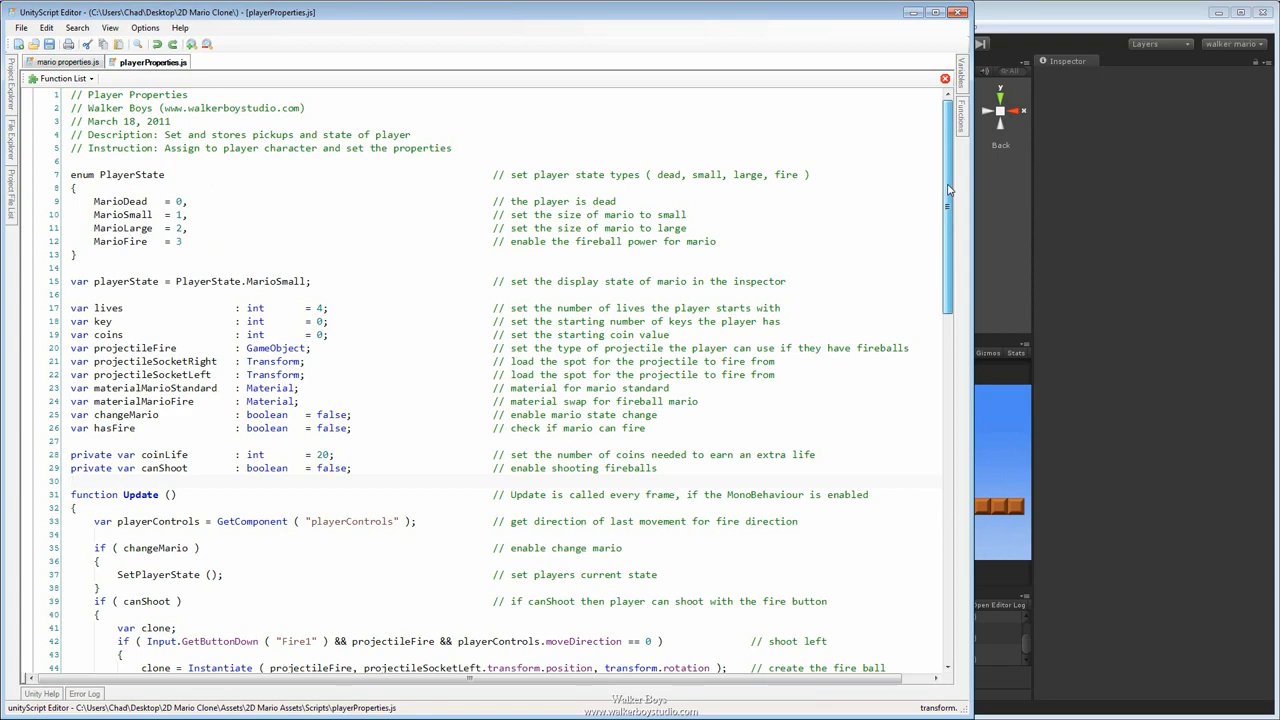
pyautogui.scroll(-3)
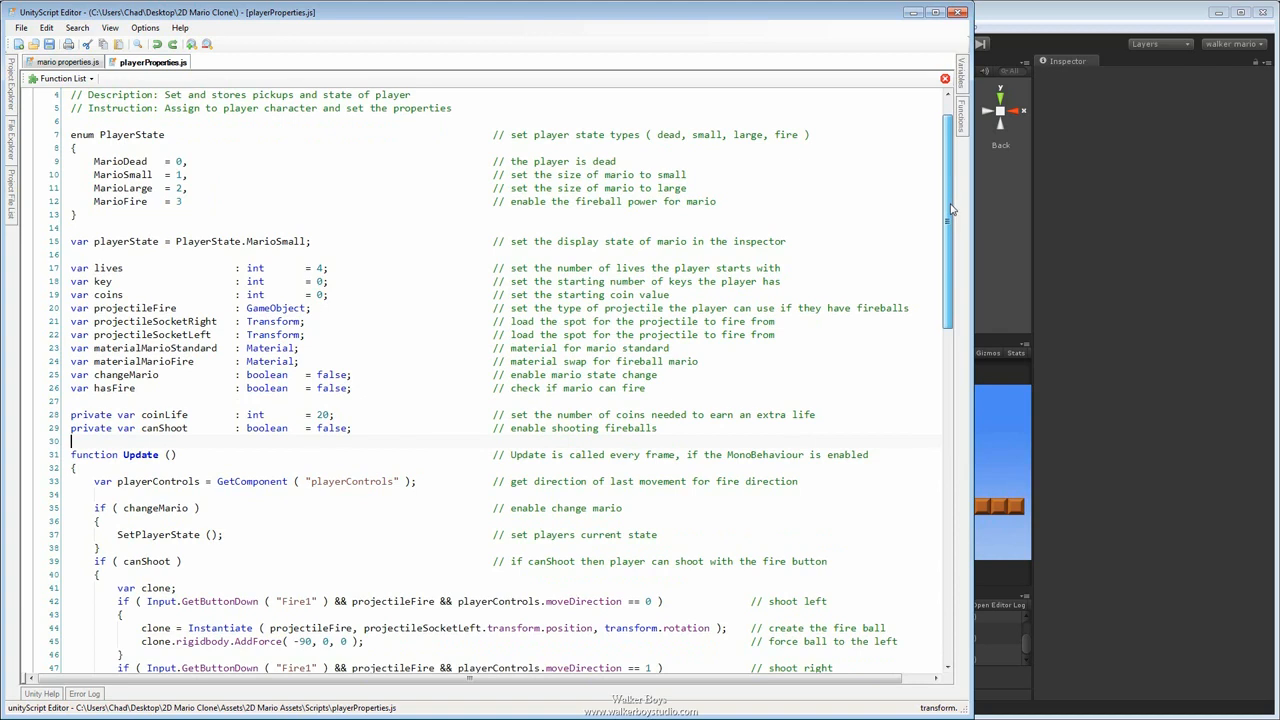
pyautogui.scroll(-3)
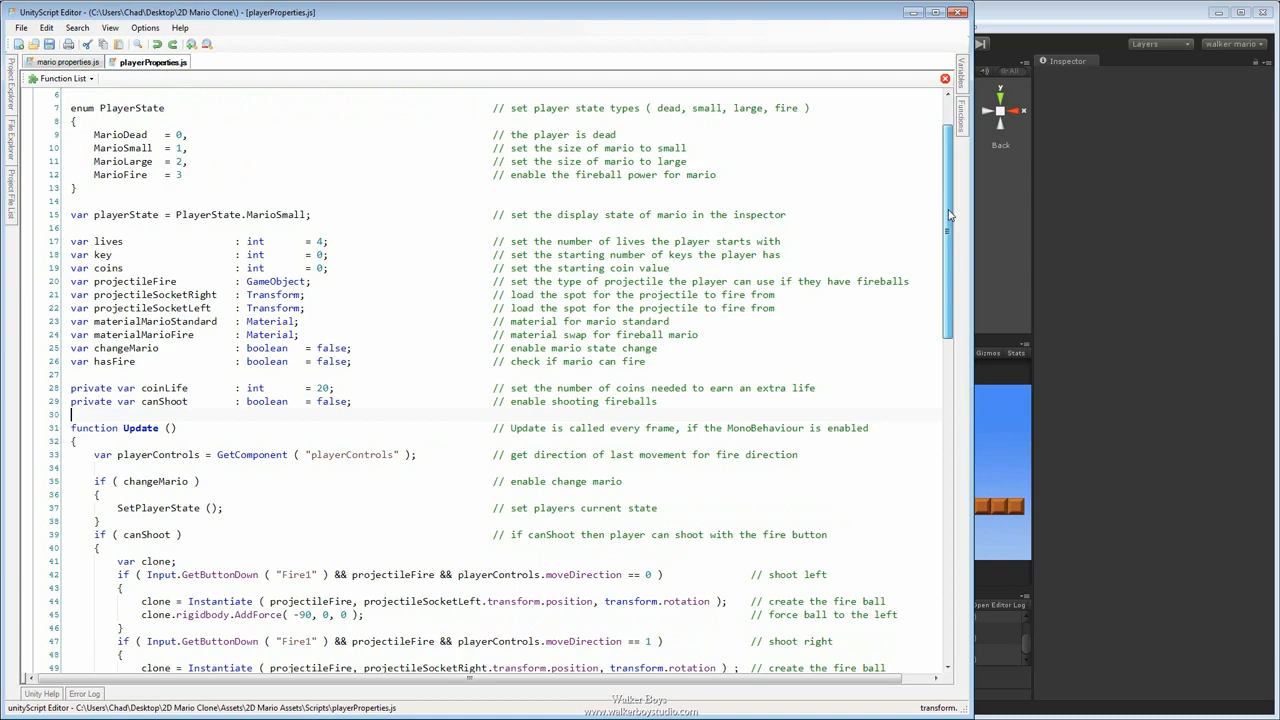
pyautogui.scroll(-3)
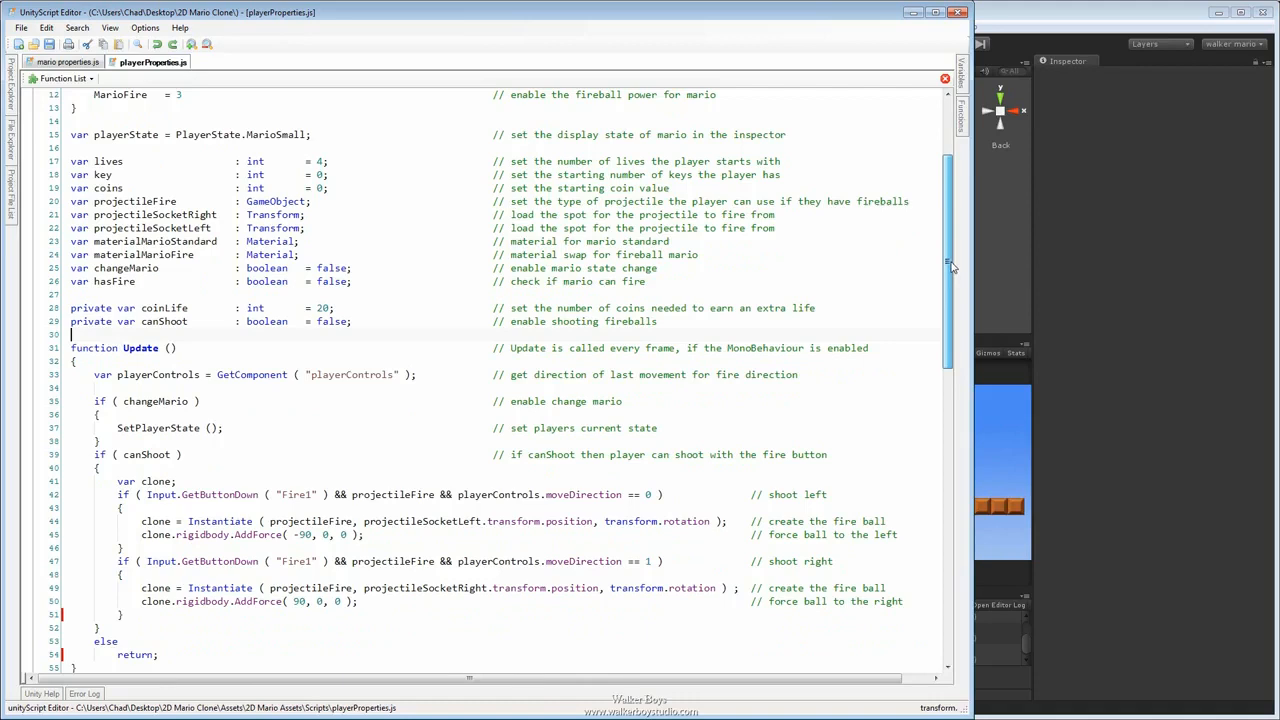
pyautogui.scroll(-3)
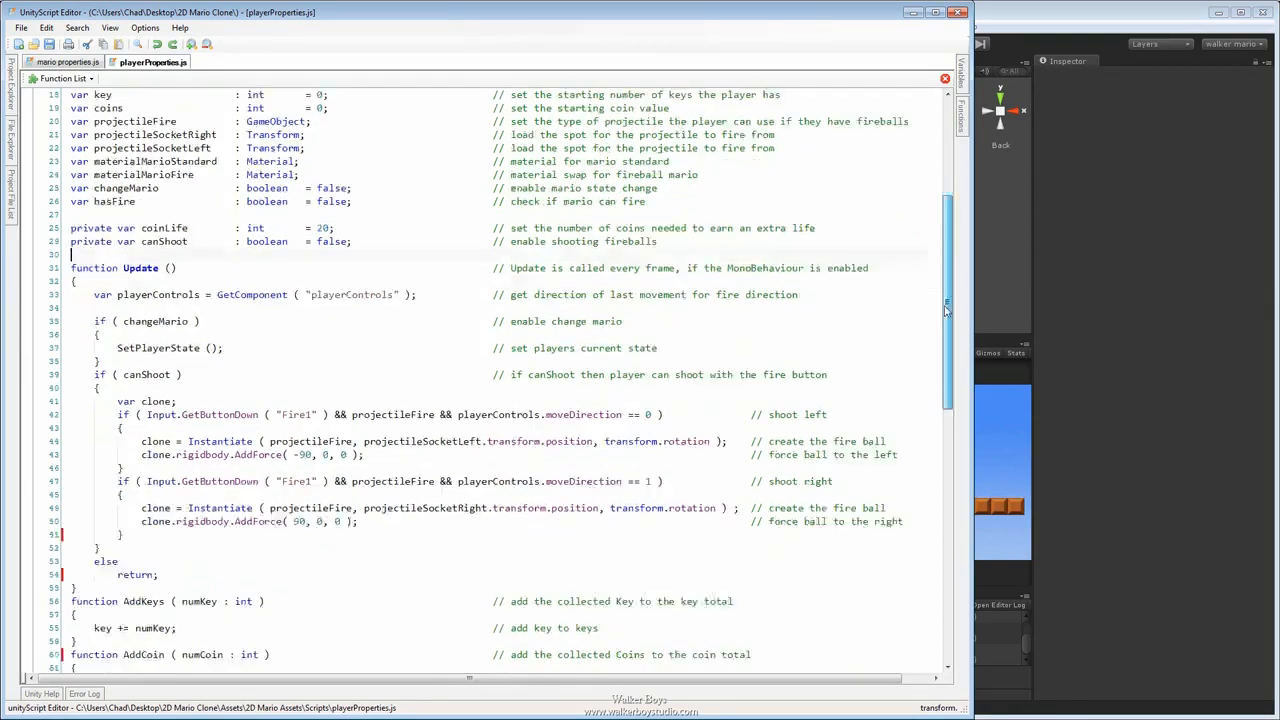
pyautogui.scroll(-3)
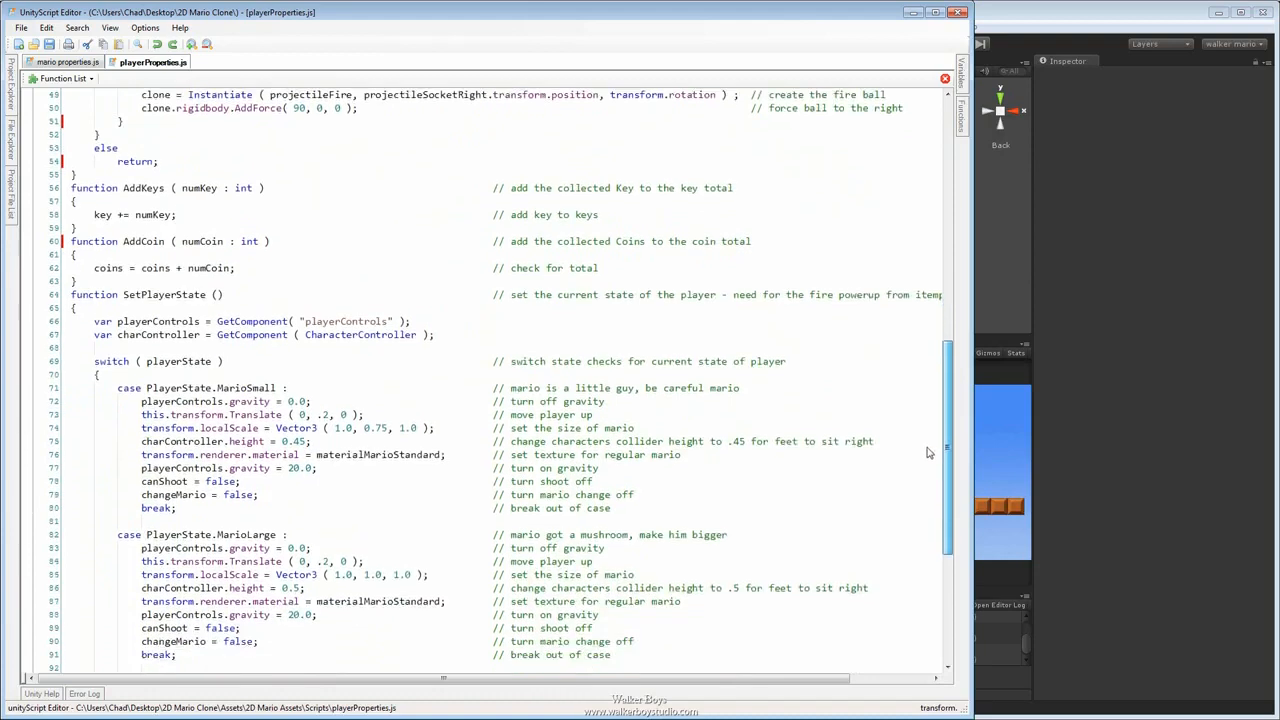
pyautogui.scroll(-3)
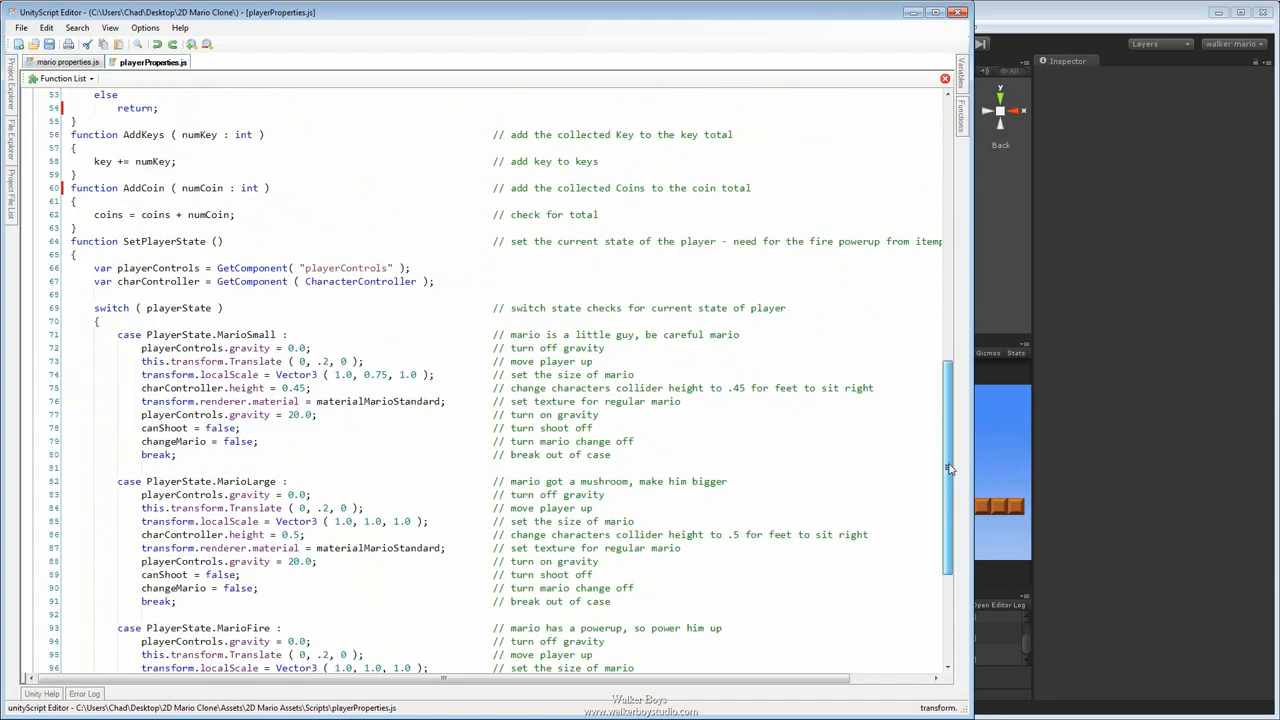
pyautogui.scroll(-3)
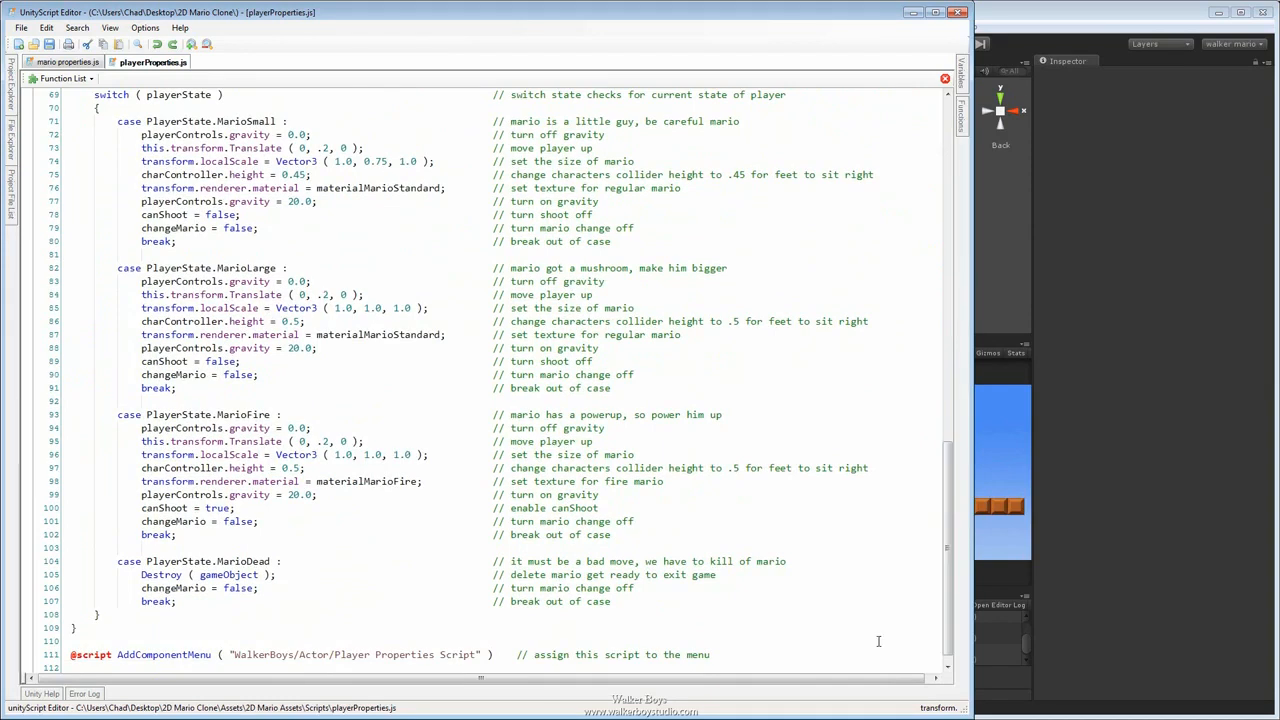
pyautogui.moveTo(696, 237)
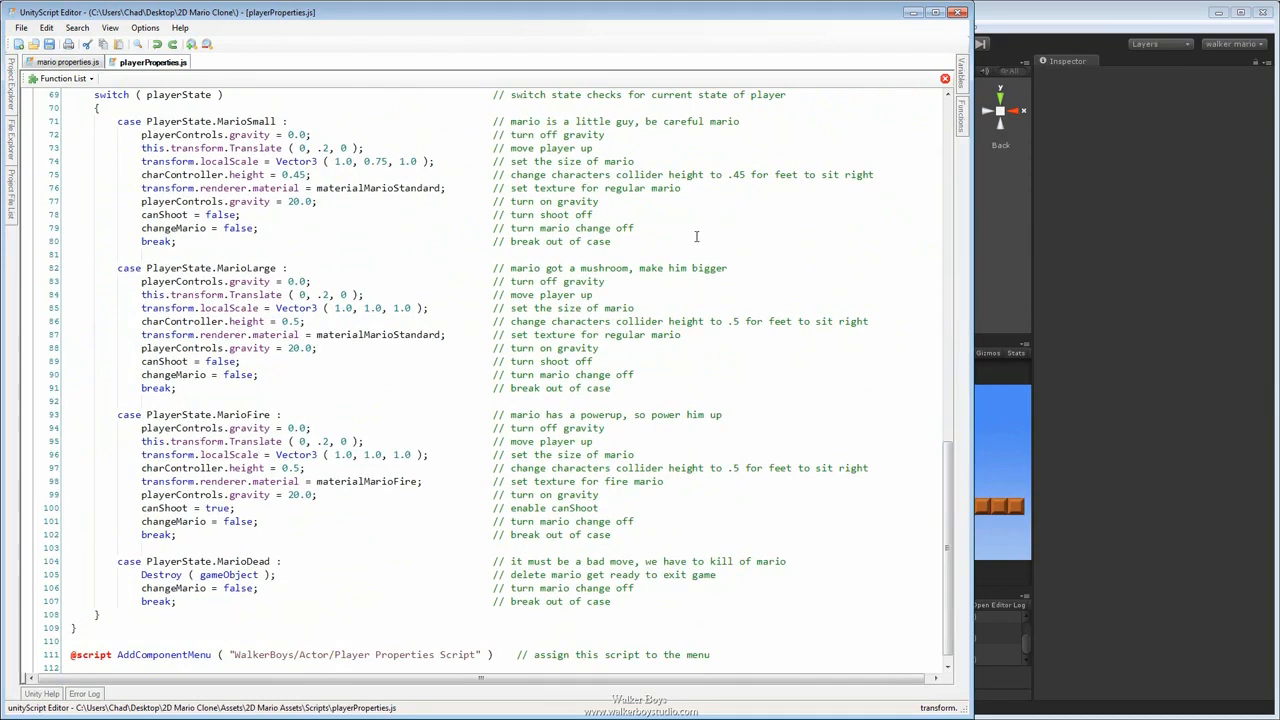